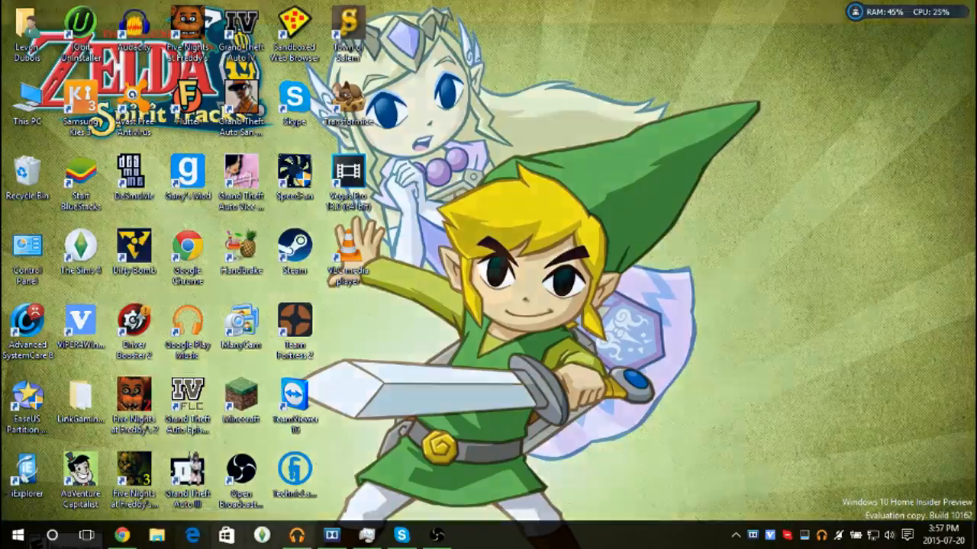
Launch Microsoft Edge from the taskbar to the MSN Canada start page.
{"action": "left_click", "coordinate": [193, 534]}
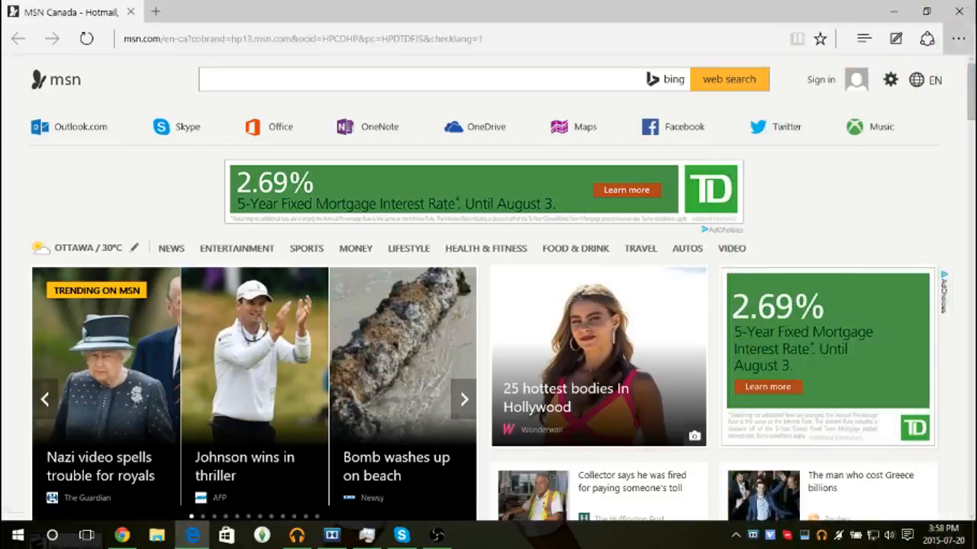
In Edge settings, try the Dark theme then return to Light, scrolling to advanced settings.
{"action": "left_click", "coordinate": [958, 38]}
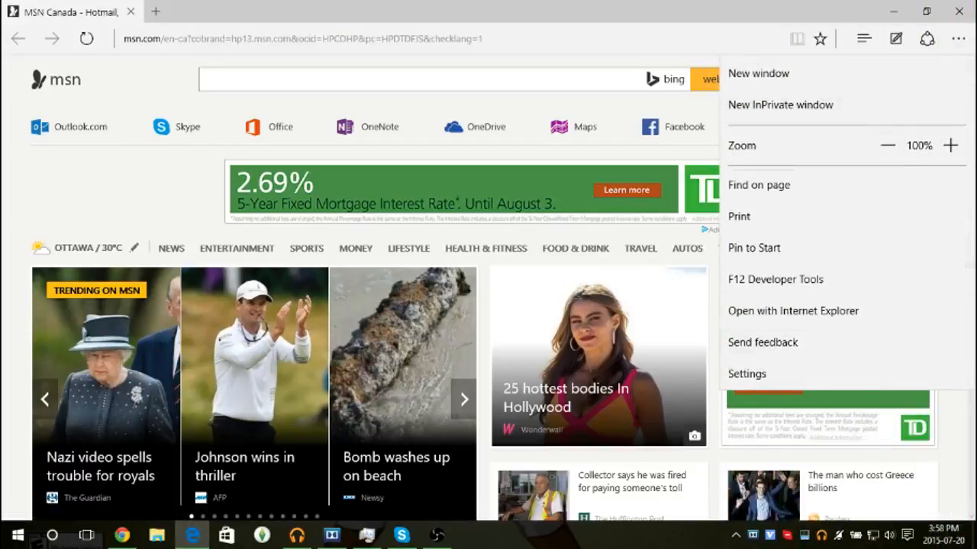
{"action": "mouse_move", "coordinate": [746, 373]}
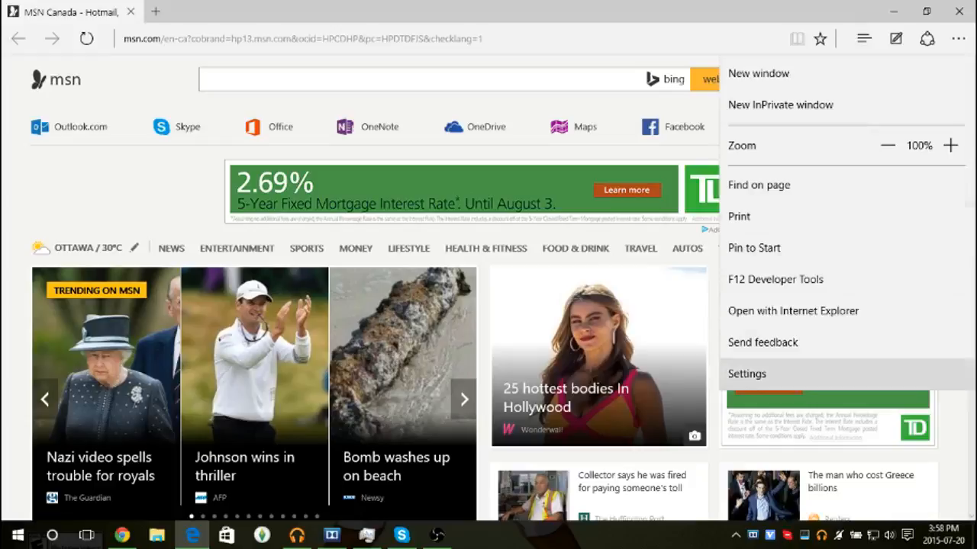
{"action": "left_click", "coordinate": [746, 374]}
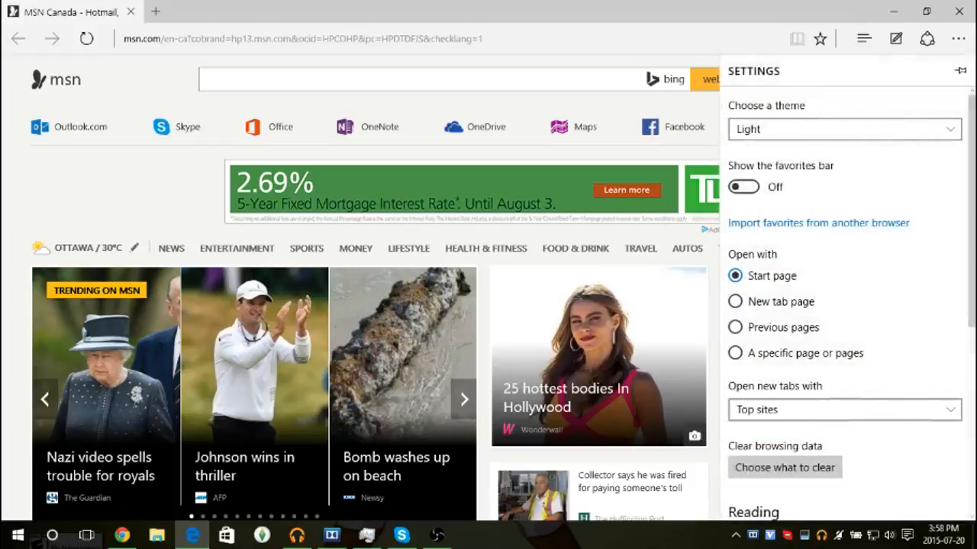
{"action": "left_click", "coordinate": [843, 128]}
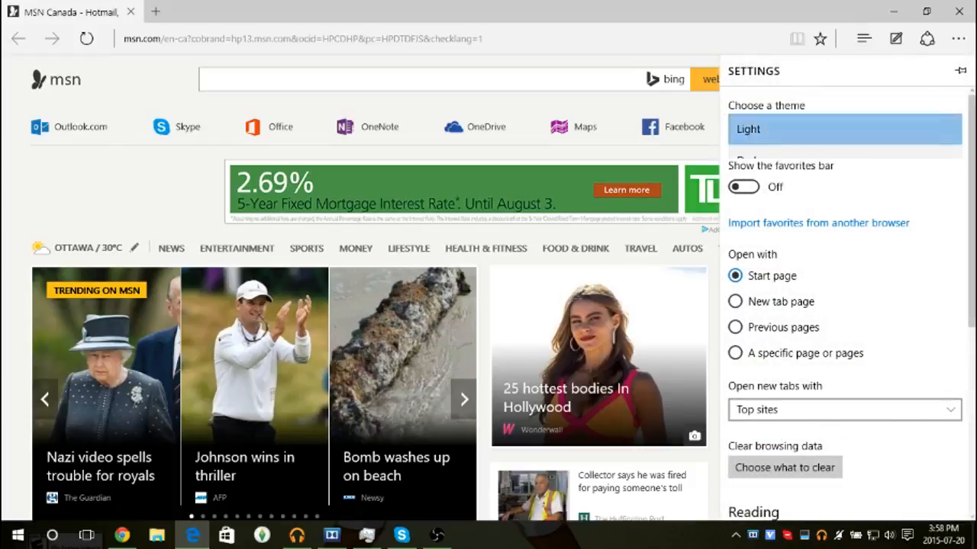
{"action": "left_click", "coordinate": [839, 128]}
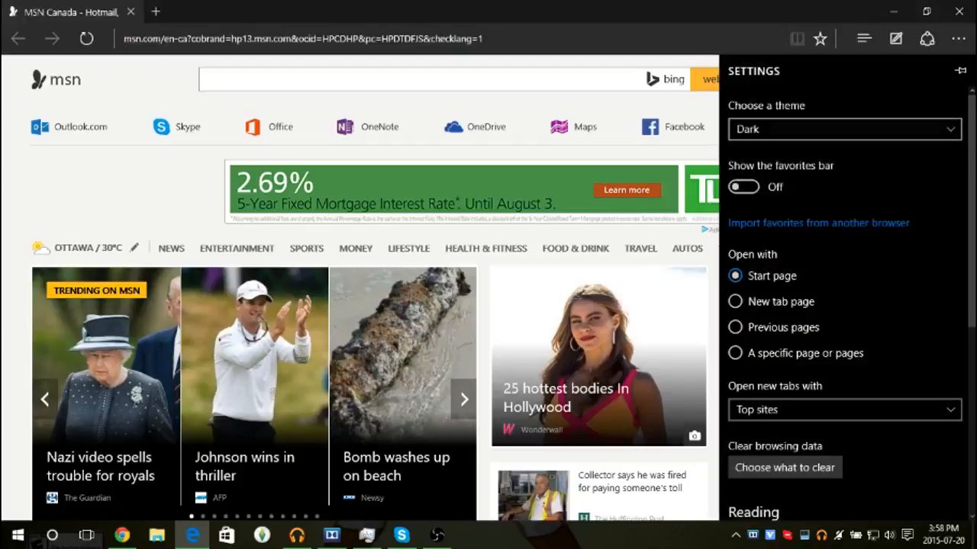
{"action": "left_click", "coordinate": [842, 128]}
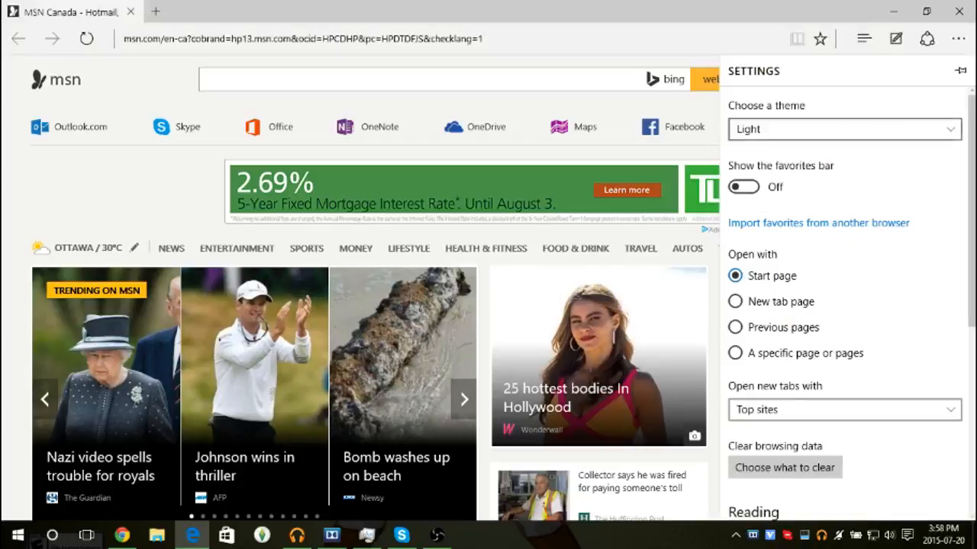
{"action": "scroll", "scroll_direction": "down", "scroll_amount": 3}
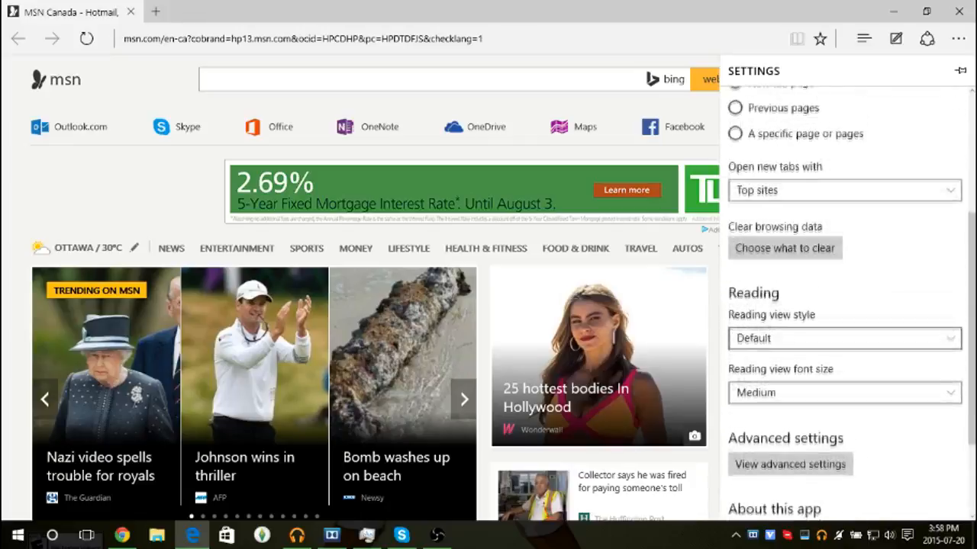
{"action": "scroll", "scroll_direction": "down", "scroll_amount": 3}
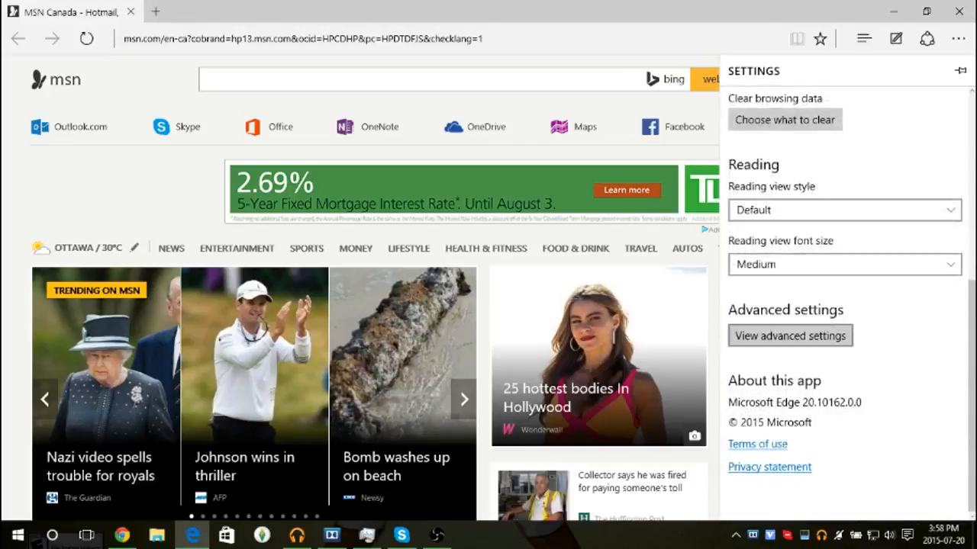
In advanced settings, turn on Show the home button and scroll to Privacy and services.
{"action": "left_click", "coordinate": [791, 336]}
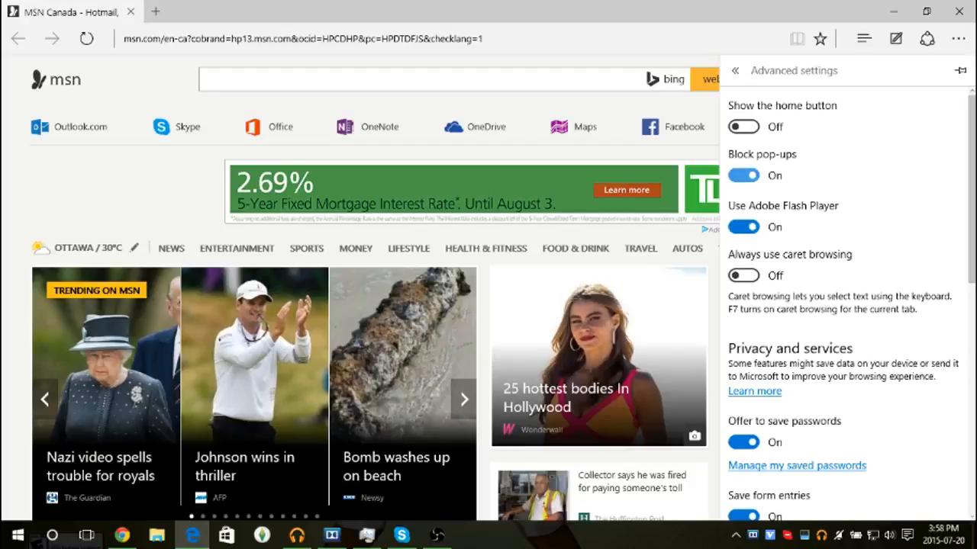
{"action": "left_click", "coordinate": [741, 125]}
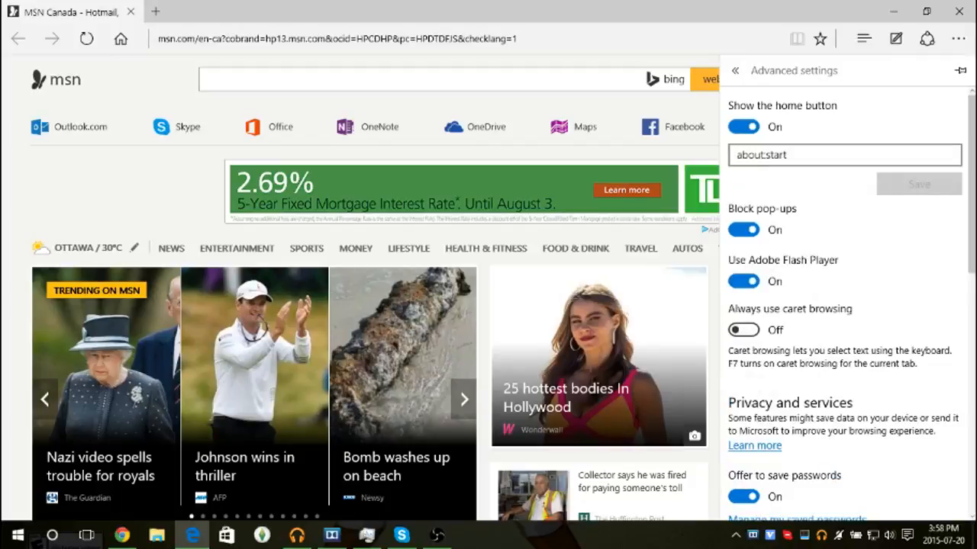
{"action": "scroll", "scroll_direction": "down", "scroll_amount": 3}
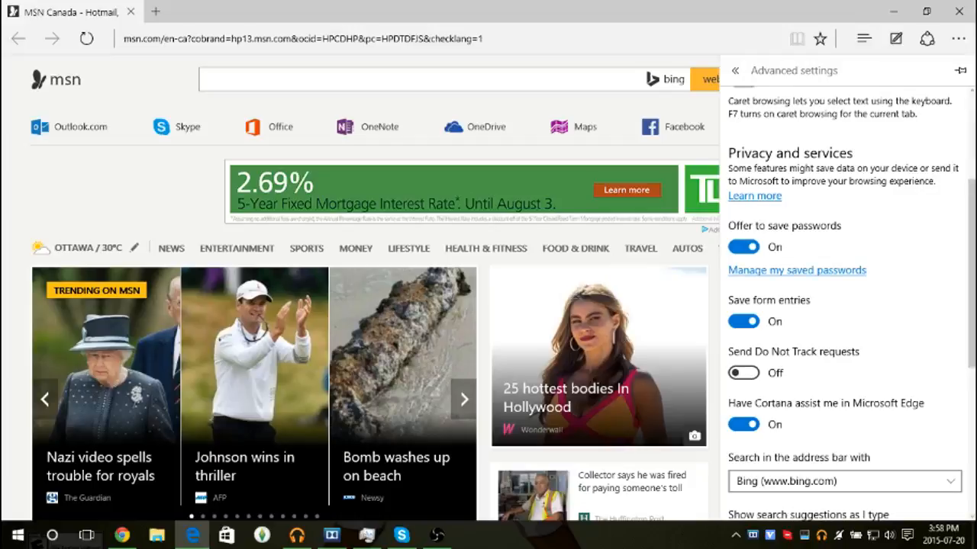
{"action": "scroll", "scroll_direction": "down", "scroll_amount": 3}
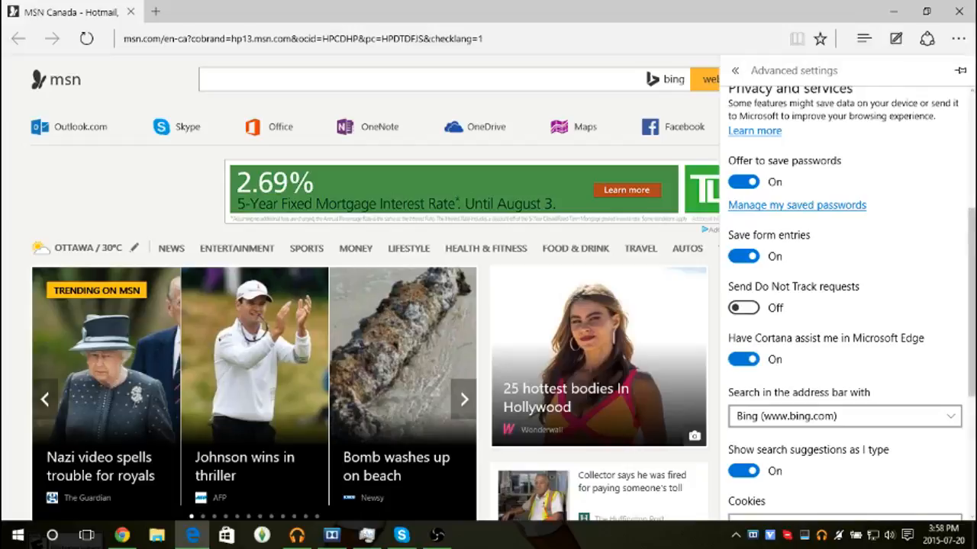
Change a privacy toggle and set Cookies to Block only third party cookies.
{"action": "left_click", "coordinate": [742, 308]}
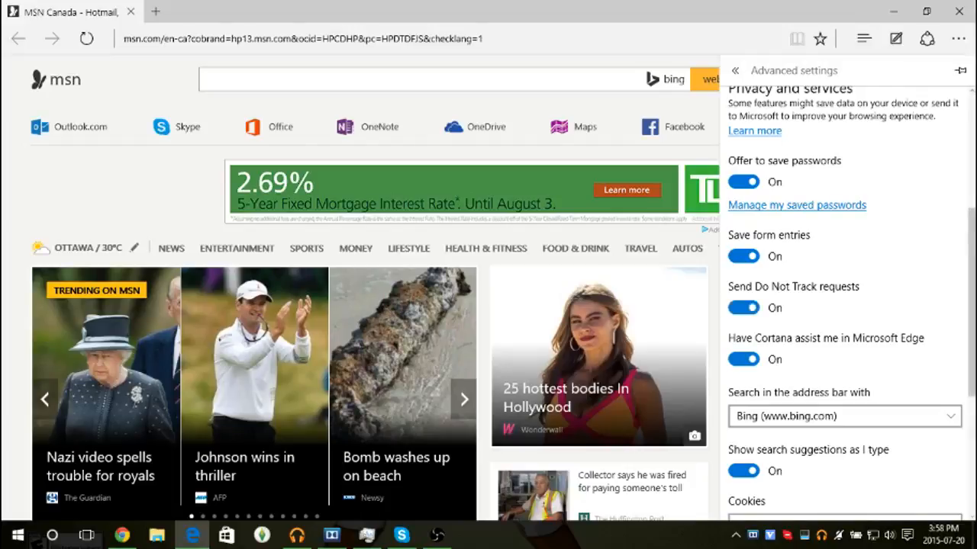
{"action": "scroll", "scroll_direction": "down", "scroll_amount": 3}
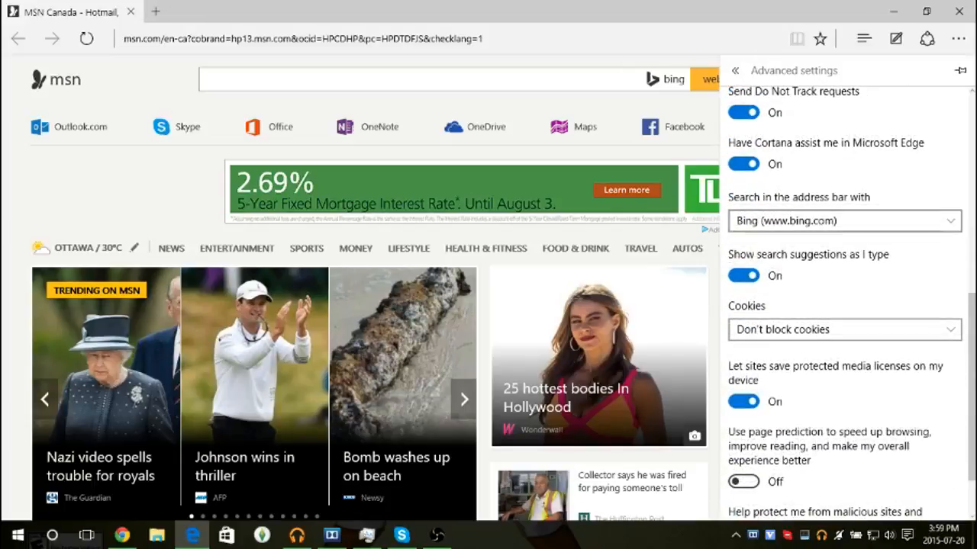
{"action": "left_click", "coordinate": [842, 329]}
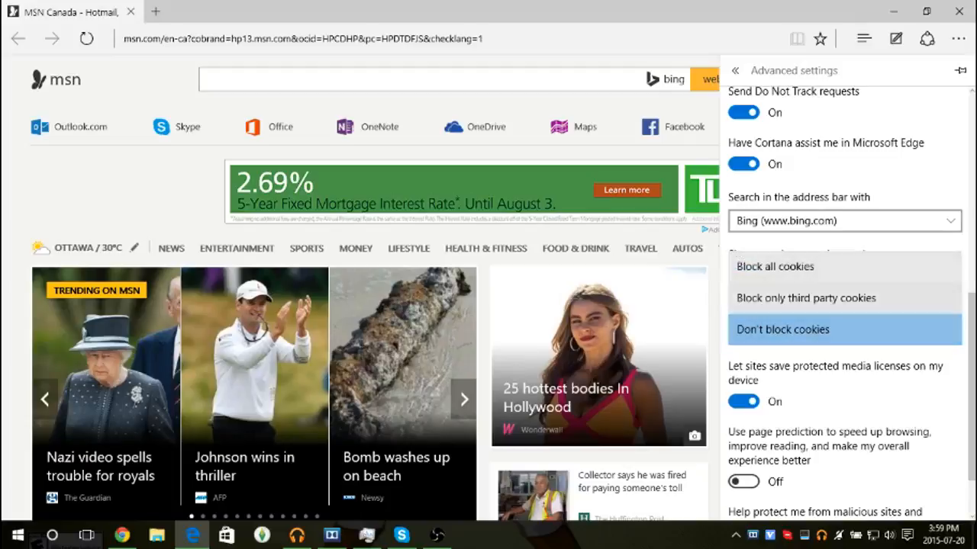
{"action": "left_click", "coordinate": [805, 298]}
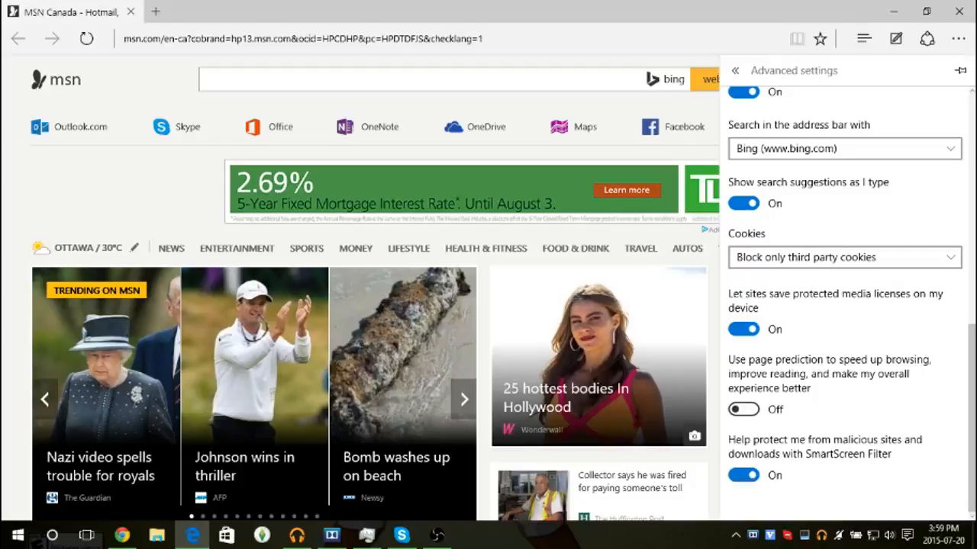
{"action": "scroll", "scroll_direction": "down", "scroll_amount": 3}
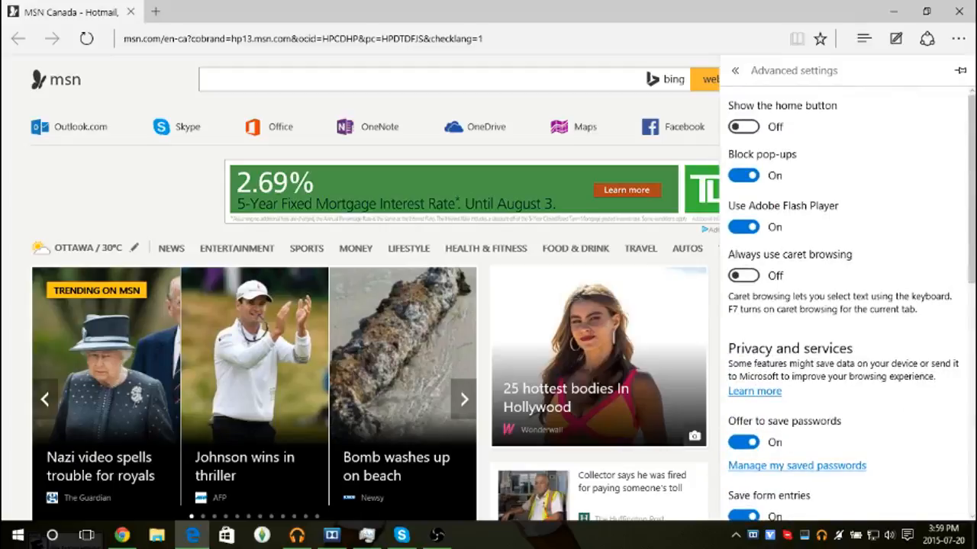
Start a web note, pick the pen and handwrite Hi on the MSN page.
{"action": "left_click", "coordinate": [735, 70]}
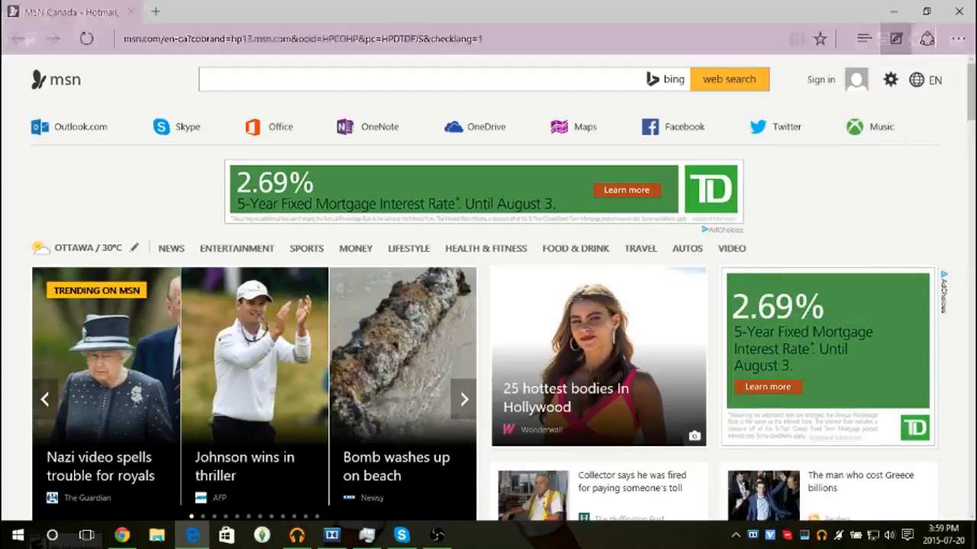
{"action": "left_click", "coordinate": [894, 38]}
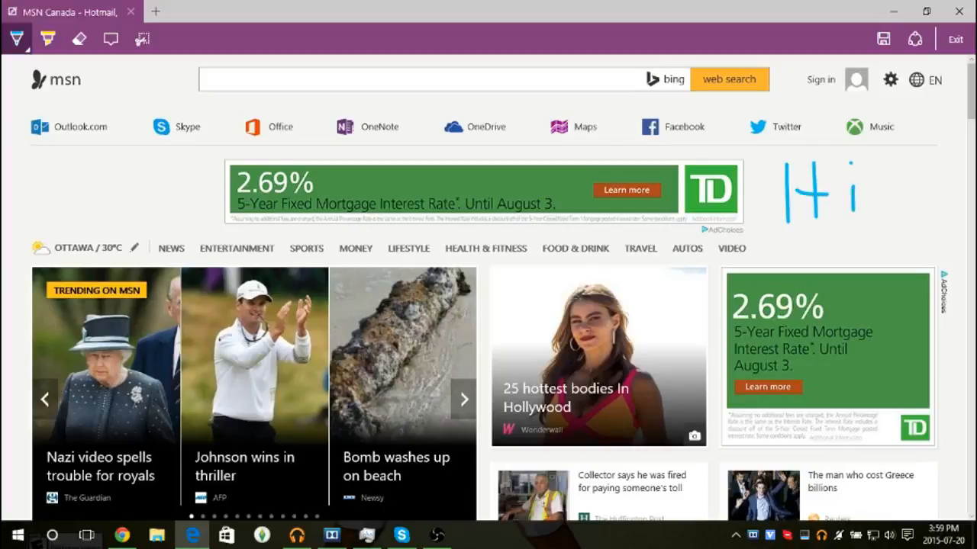
{"action": "left_click", "coordinate": [79, 38]}
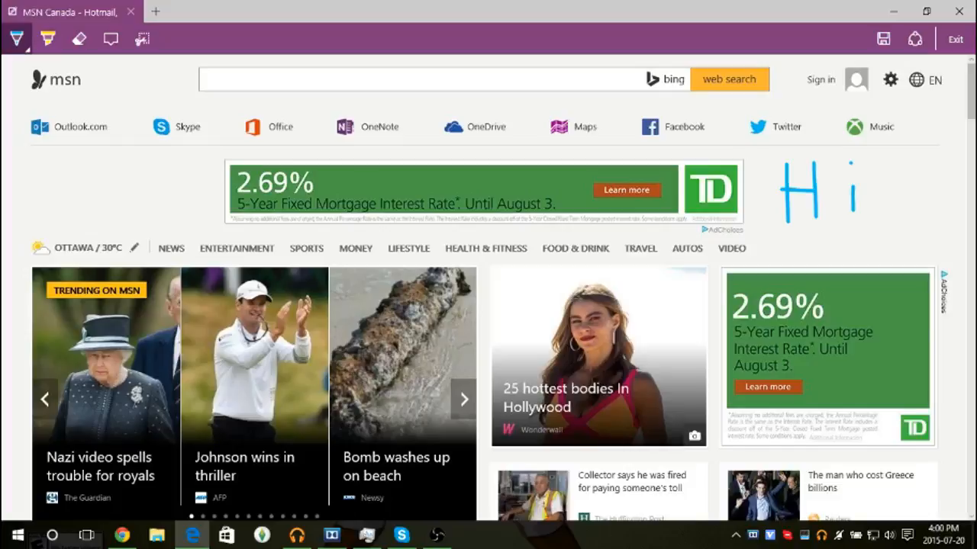
{"action": "mouse_move", "coordinate": [110, 38]}
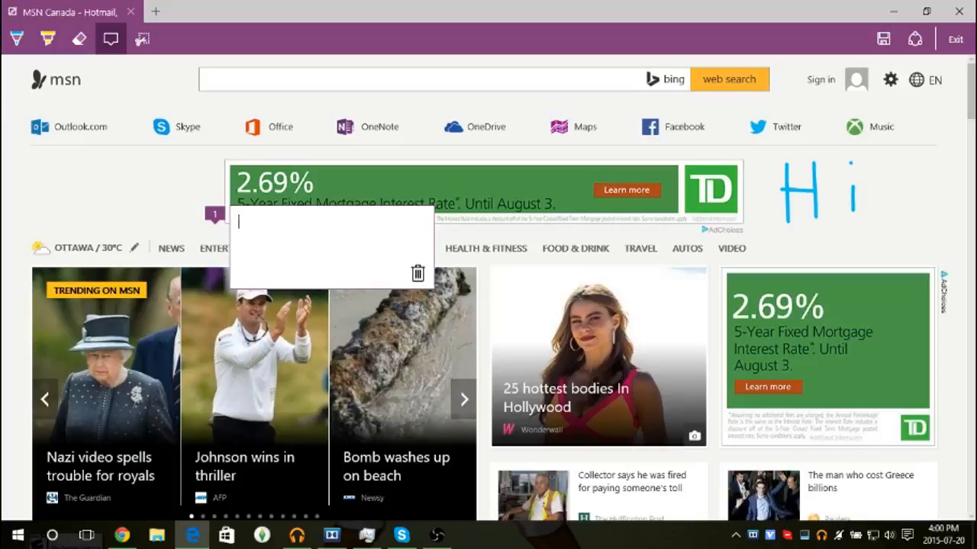
Write the typed note 'remember to install adblocker' and switch to the clip tool.
{"action": "type", "text": "remember"}
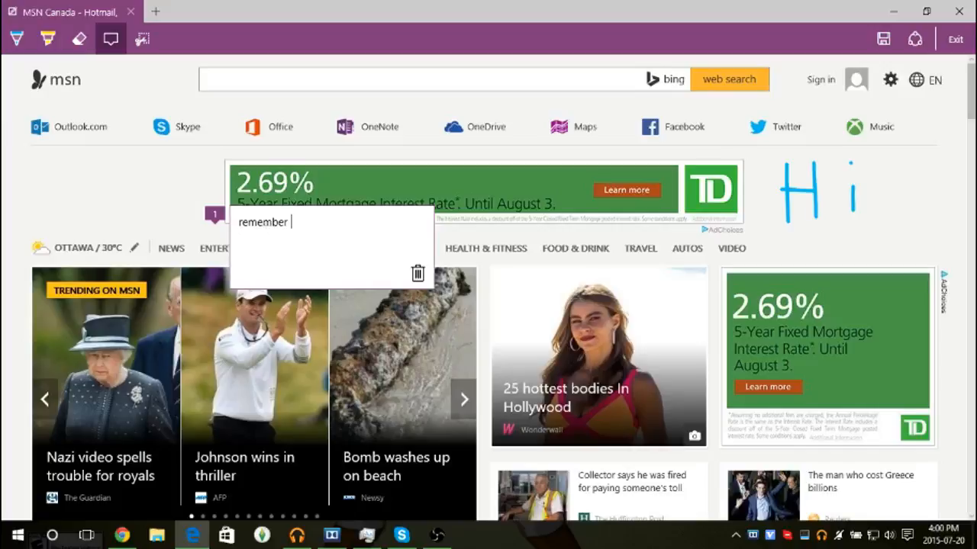
{"action": "type", "text": "to ins"}
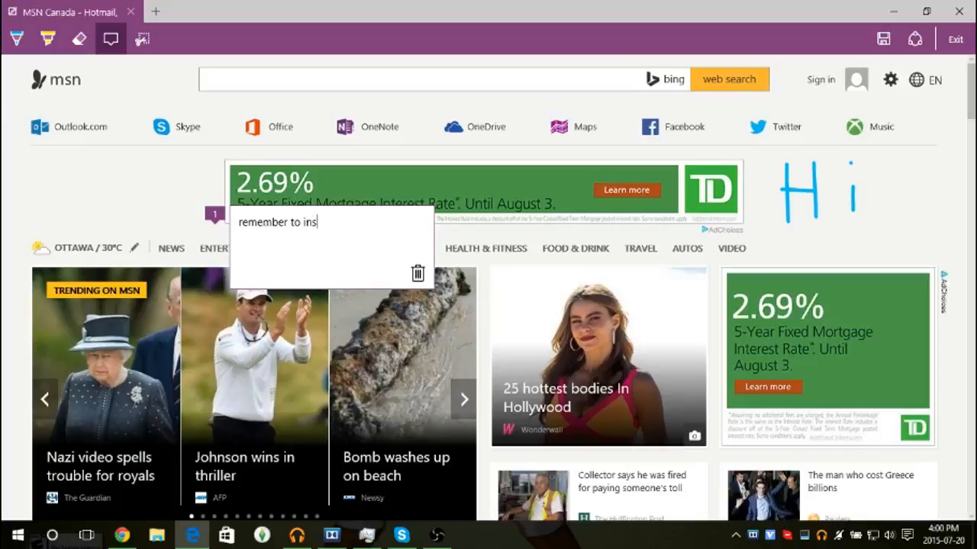
{"action": "type", "text": "tall"}
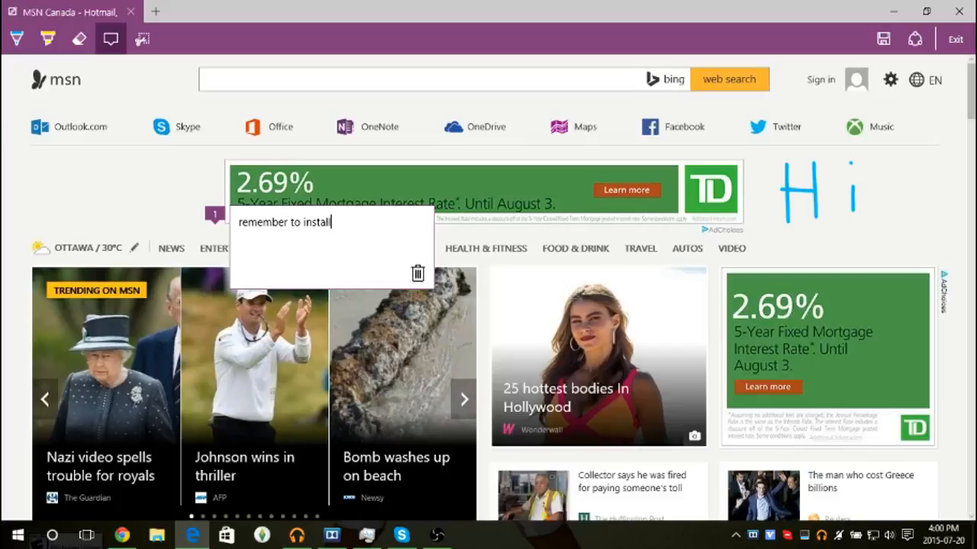
{"action": "type", "text": "adbl"}
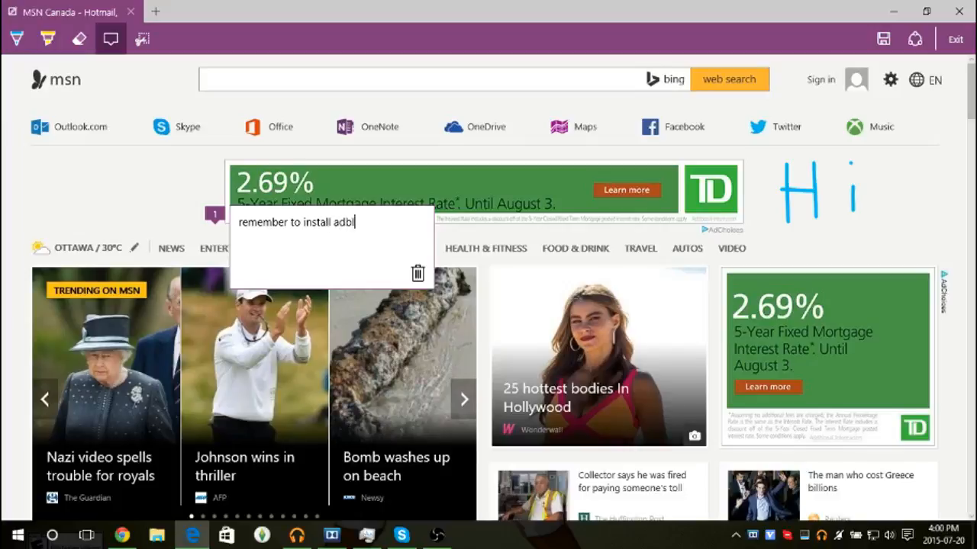
{"action": "type", "text": "ocker"}
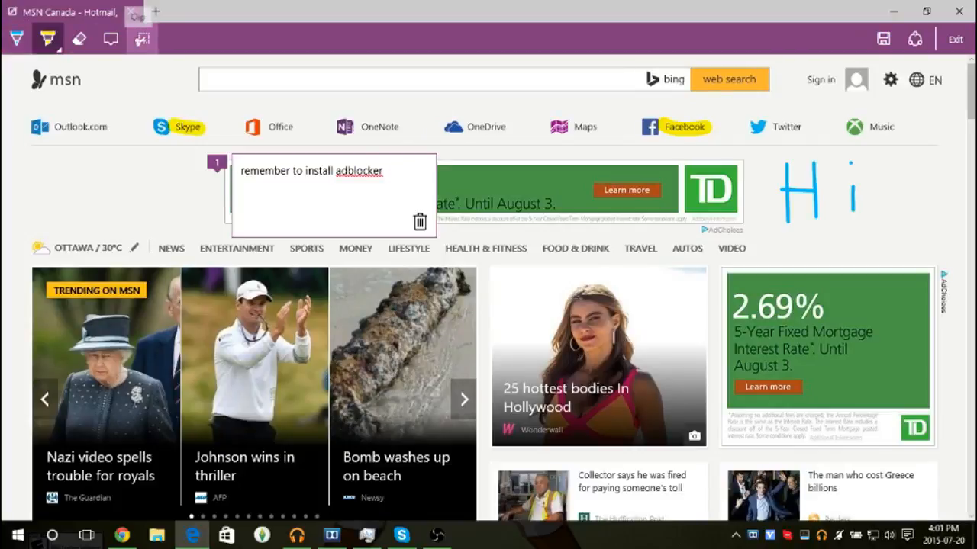
{"action": "left_click", "coordinate": [142, 38]}
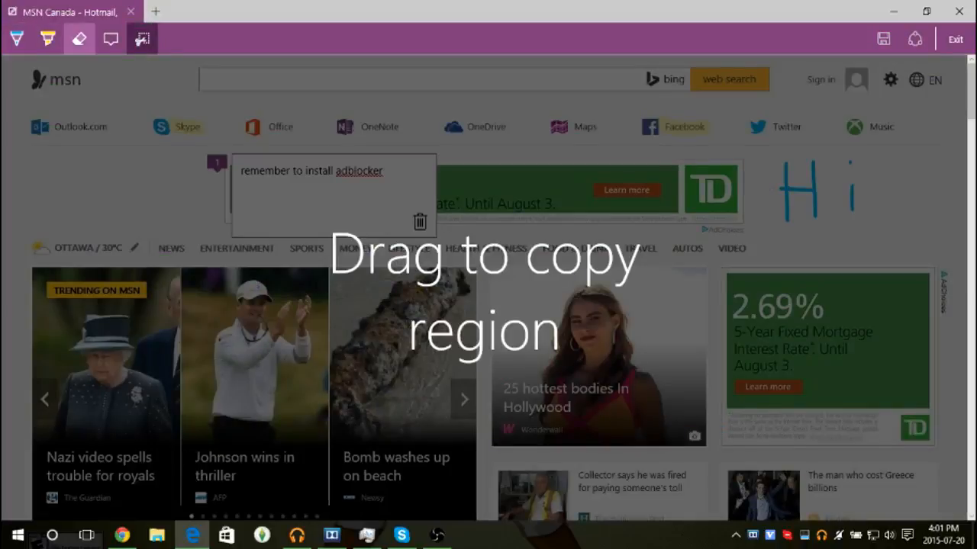
Drag across the strip containing the typed note and handwritten Hi to copy it.
{"action": "left_click_drag", "start_coordinate": [49, 171], "coordinate": [297, 202]}
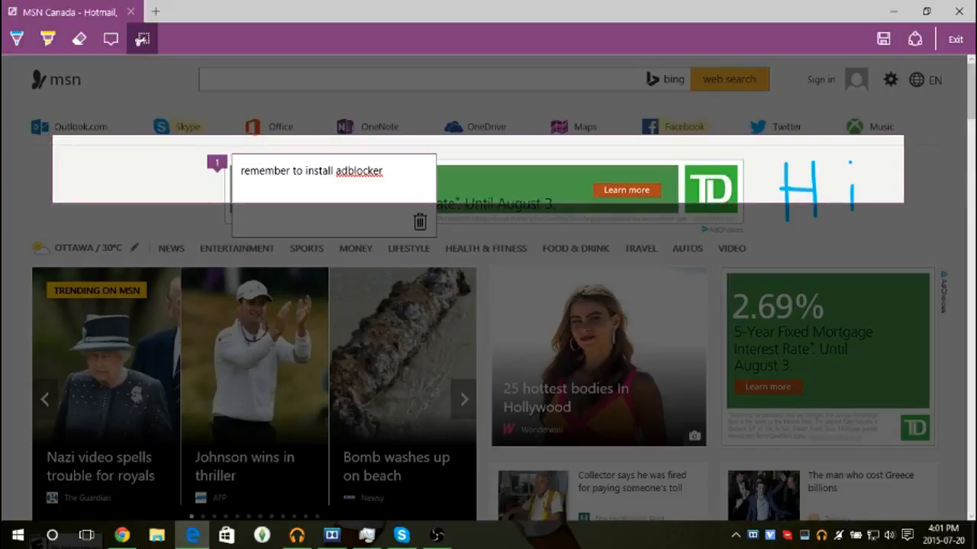
{"action": "mouse_move", "coordinate": [884, 40]}
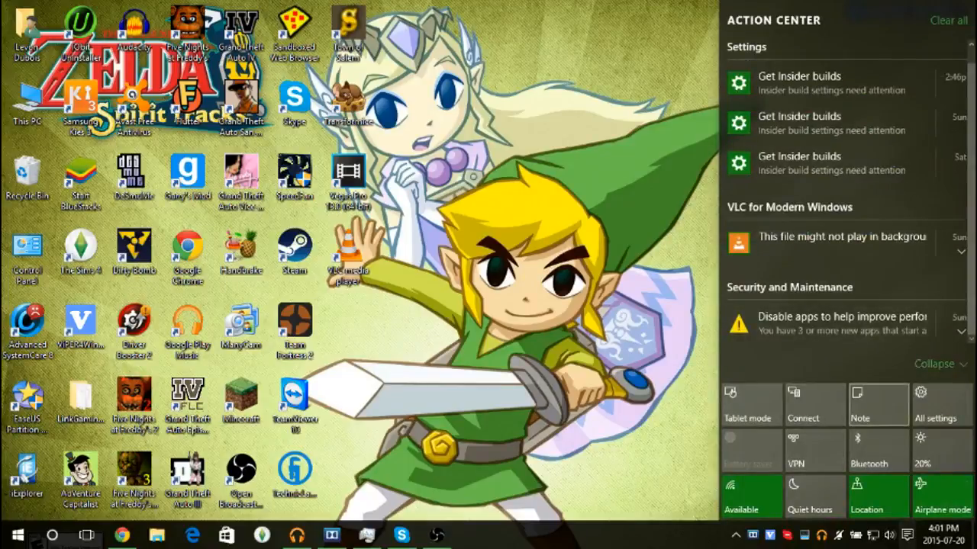
Collapse the Action Center quick setting tiles.
{"action": "left_click", "coordinate": [934, 363]}
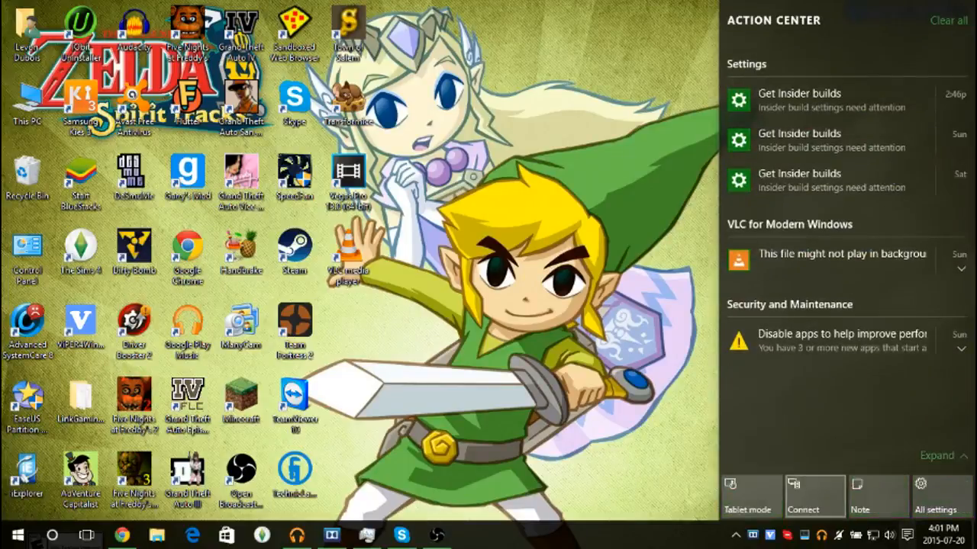
{"action": "mouse_move", "coordinate": [839, 140]}
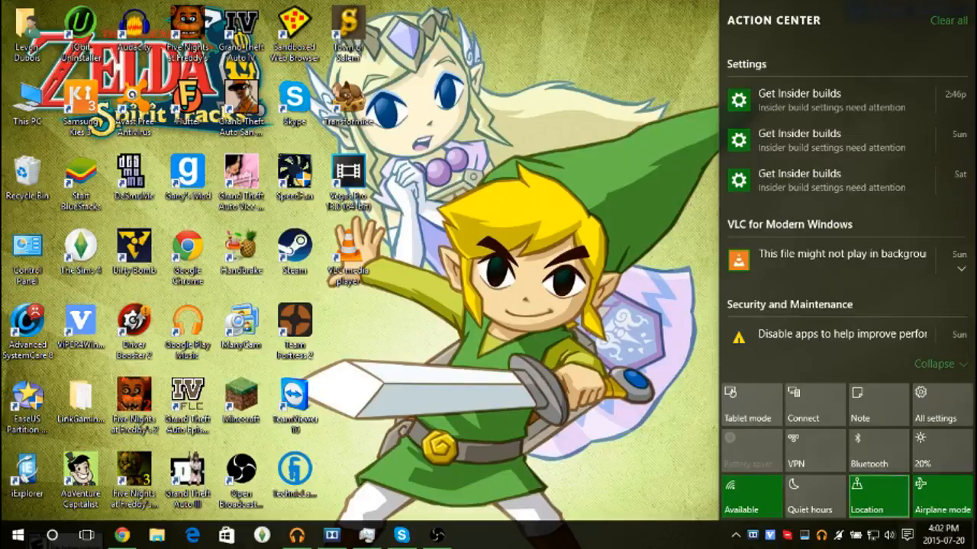
Launch OneNote from the Note quick action, then close its window.
{"action": "left_click", "coordinate": [940, 496]}
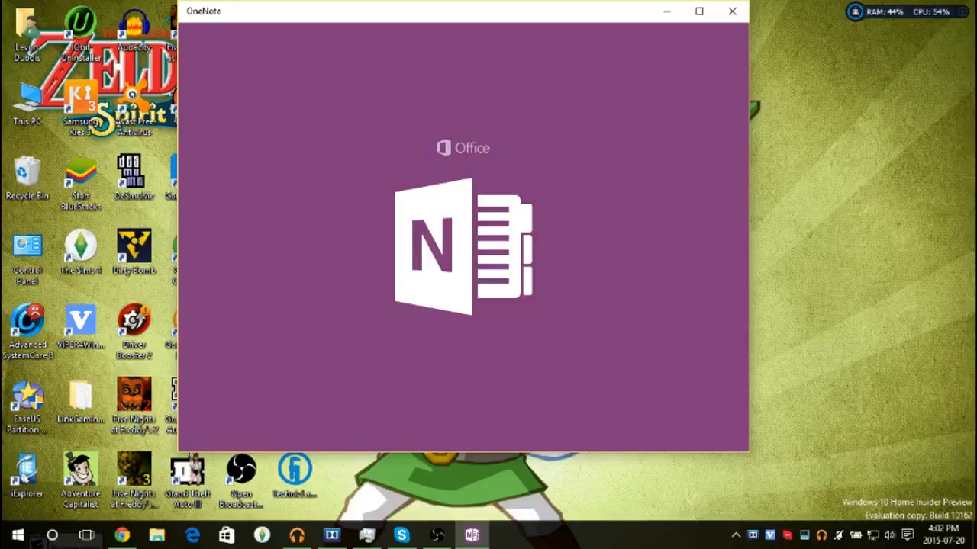
{"action": "left_click", "coordinate": [730, 11]}
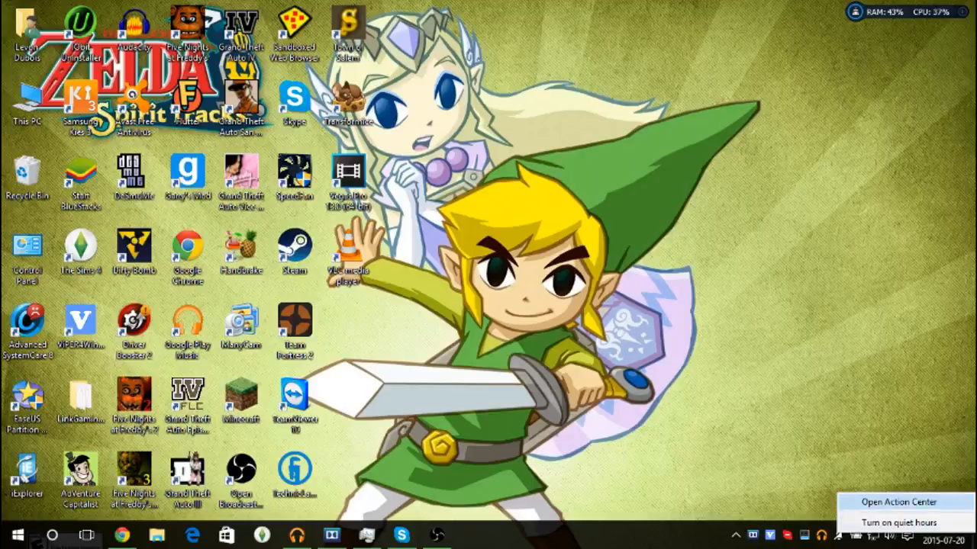
{"action": "mouse_move", "coordinate": [899, 522]}
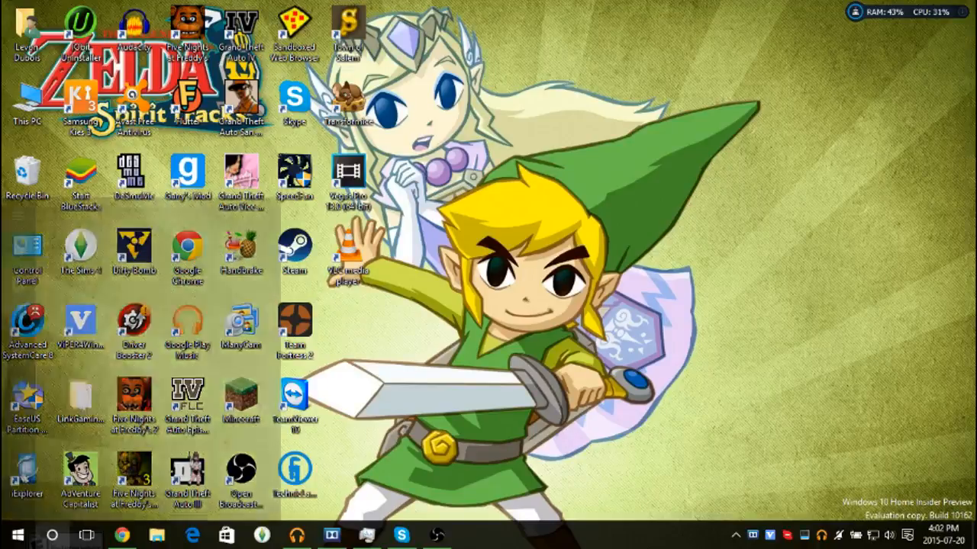
Bring up Cortana from the taskbar and interact with its panel until explorer.exe errors.
{"action": "left_click", "coordinate": [52, 534]}
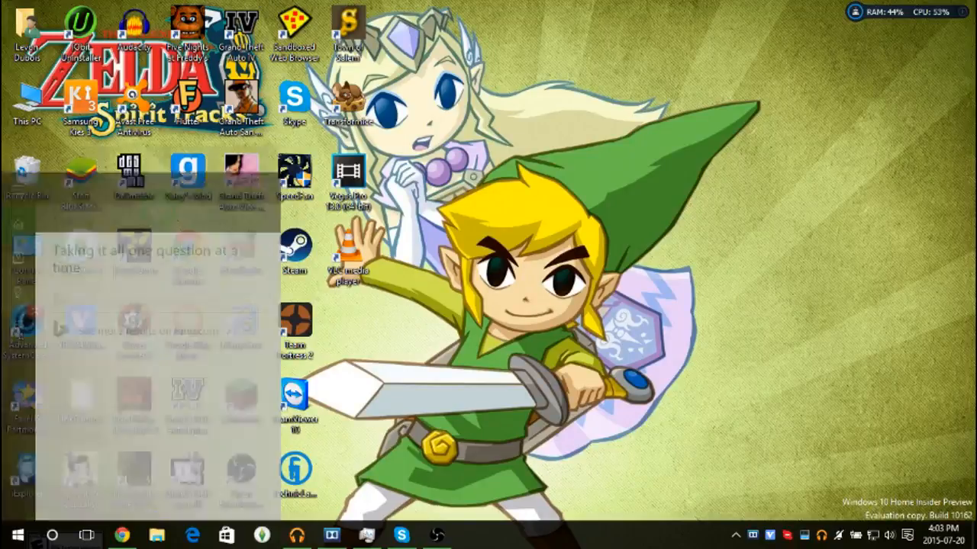
{"action": "left_click", "coordinate": [52, 534]}
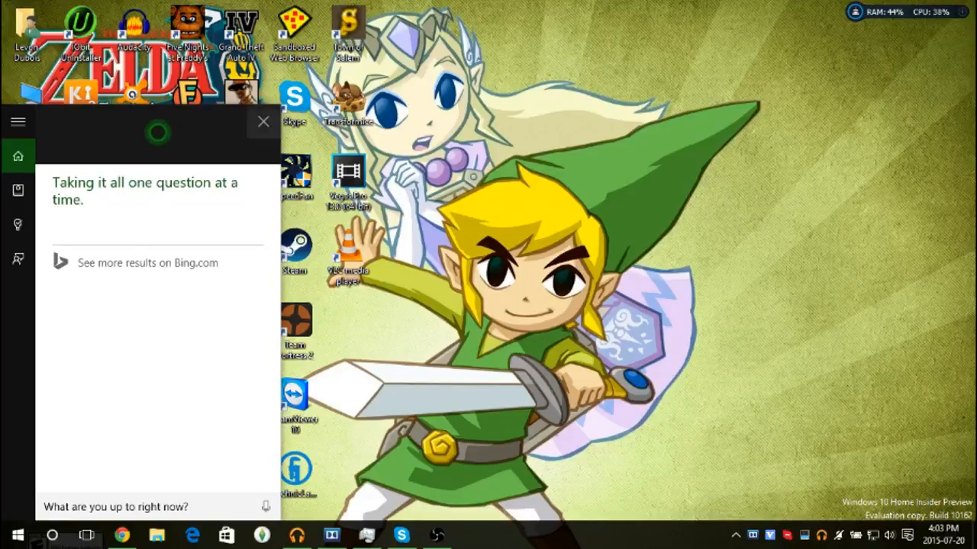
{"action": "left_click", "coordinate": [262, 122]}
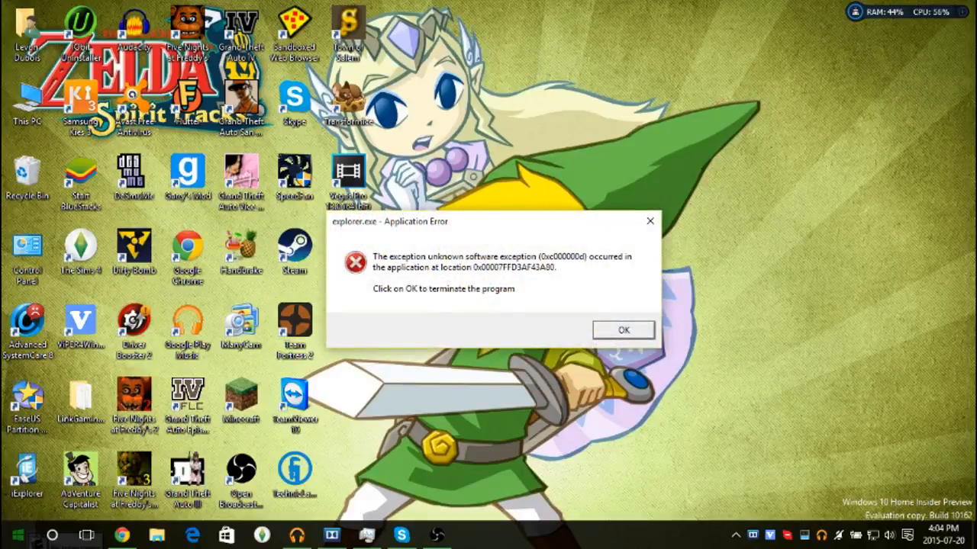
Acknowledge the explorer.exe Application Error so the desktop reloads with its icons.
{"action": "left_click", "coordinate": [623, 329]}
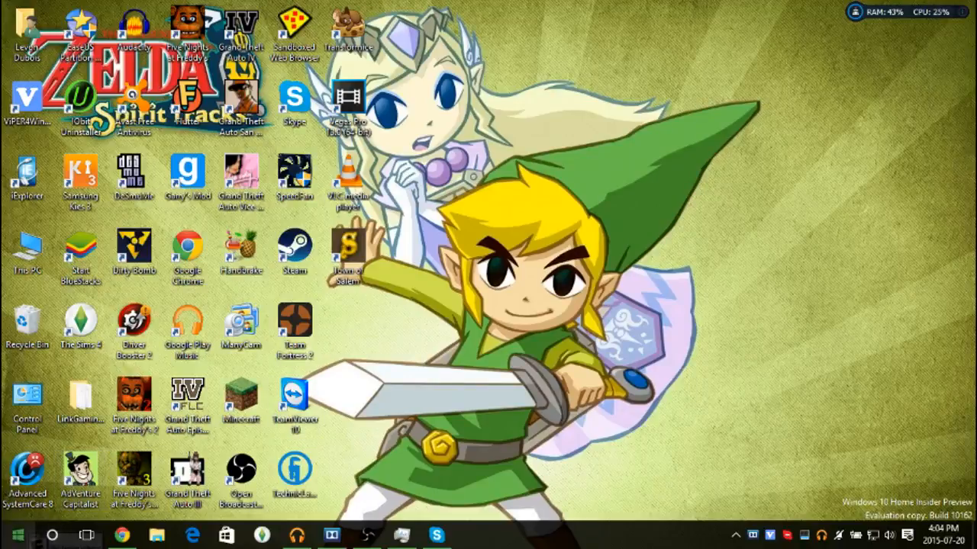
Launch the Settings app from Start and enter the System category.
{"action": "left_click", "coordinate": [15, 534]}
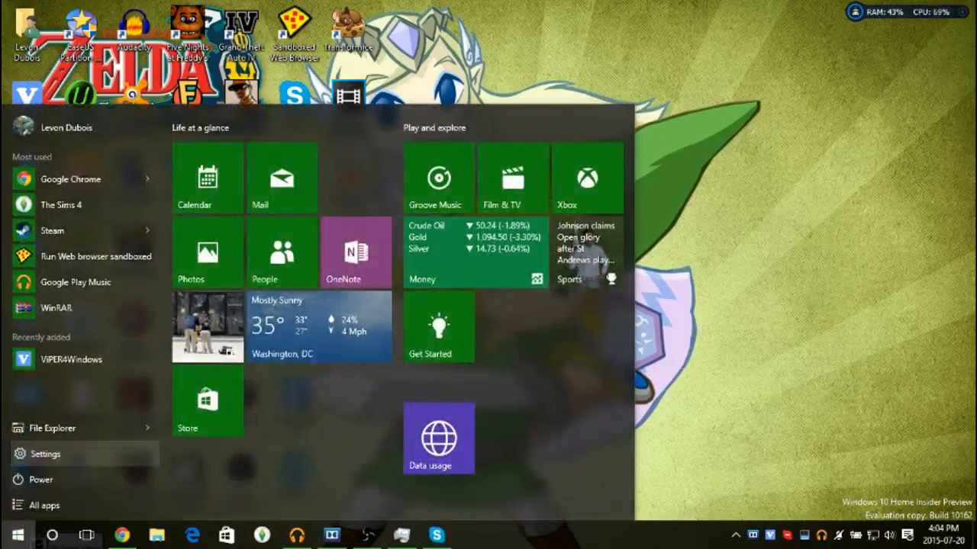
{"action": "left_click", "coordinate": [46, 455]}
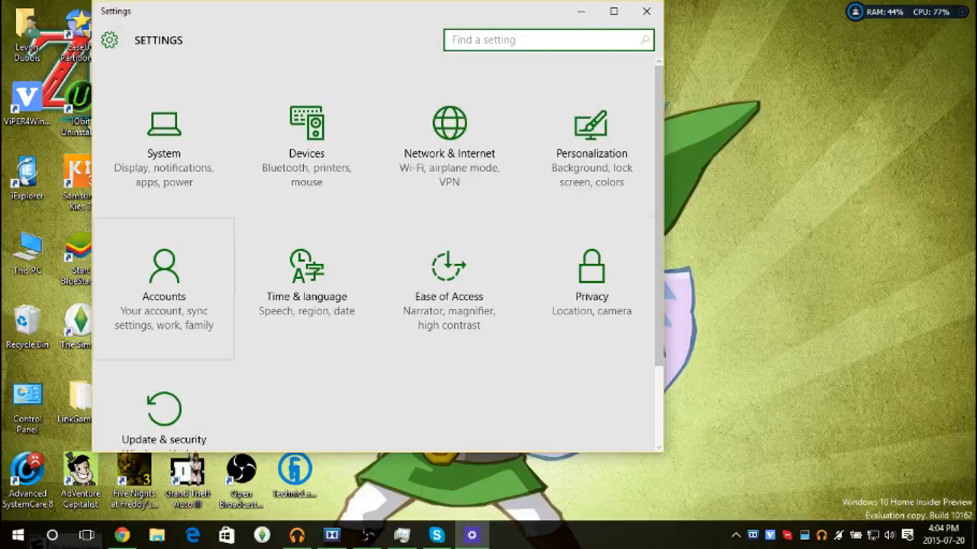
{"action": "mouse_move", "coordinate": [591, 145]}
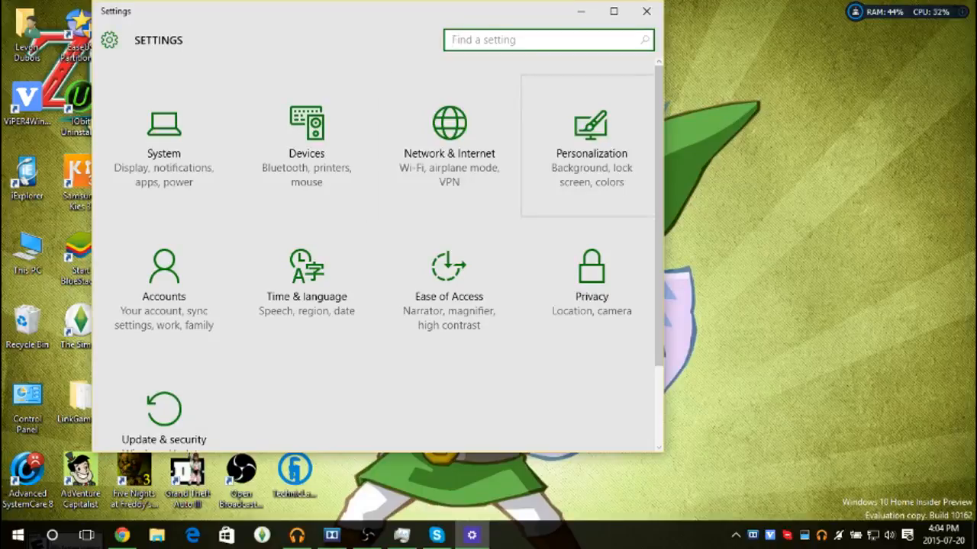
{"action": "mouse_move", "coordinate": [164, 145]}
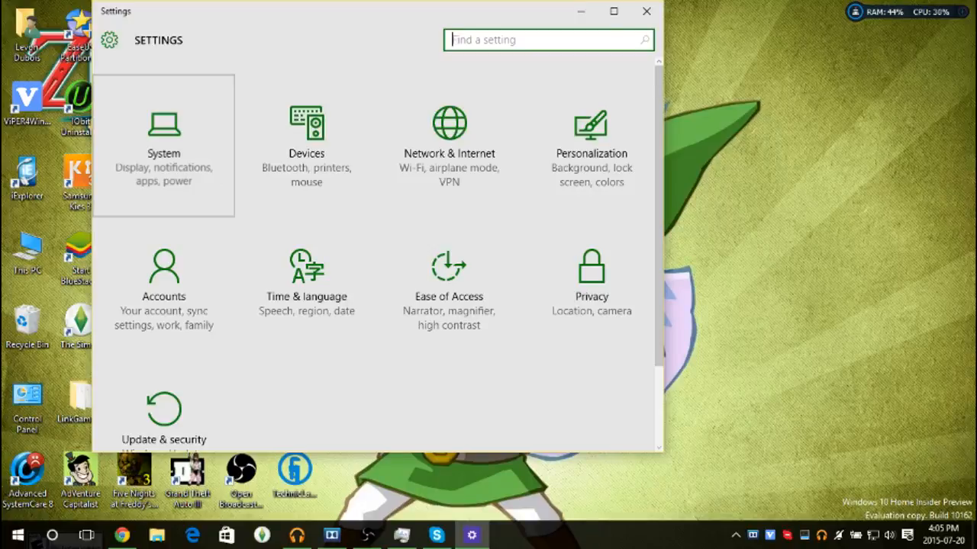
{"action": "left_click", "coordinate": [163, 145]}
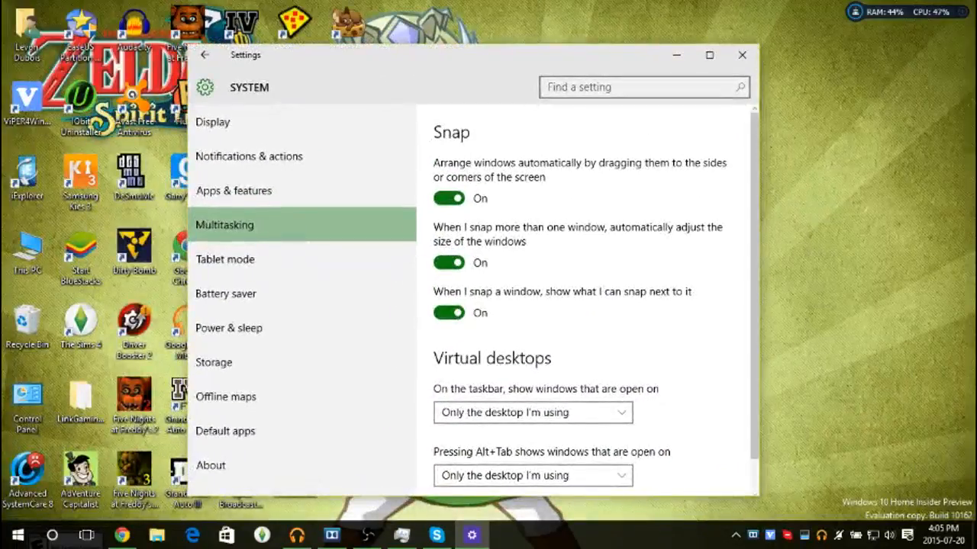
View the Multitasking, Tablet mode and Battery saver pages, then return to the main categories.
{"action": "scroll", "scroll_direction": "down", "scroll_amount": 3}
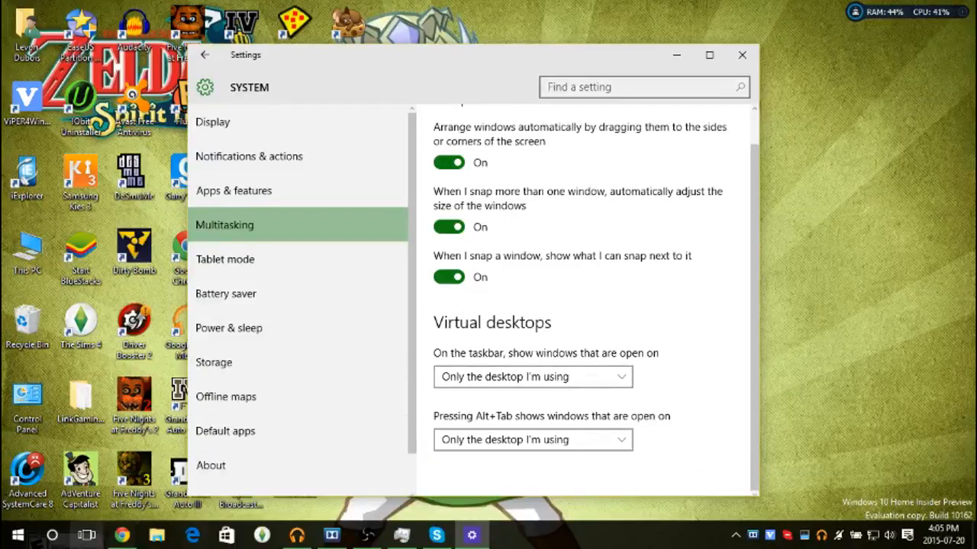
{"action": "scroll", "scroll_direction": "up", "scroll_amount": 3}
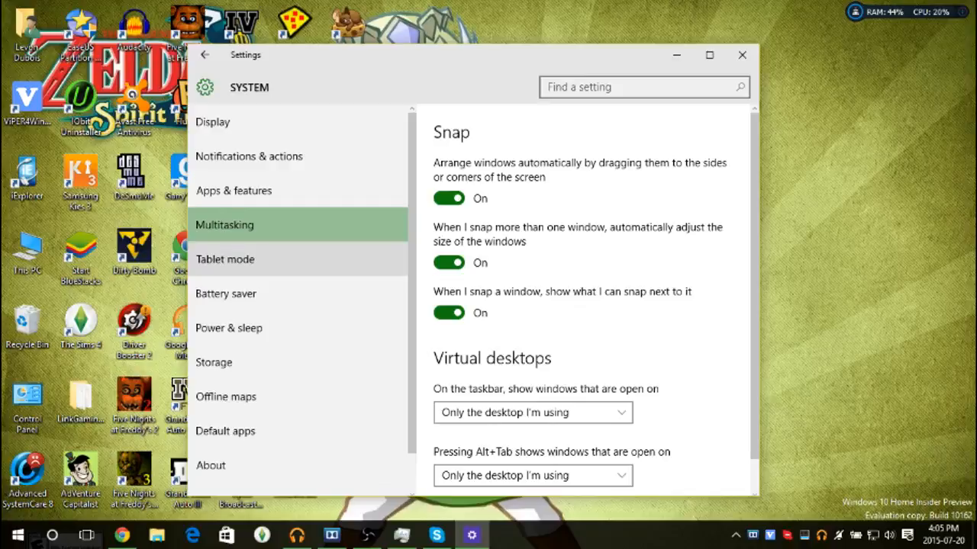
{"action": "left_click", "coordinate": [226, 259]}
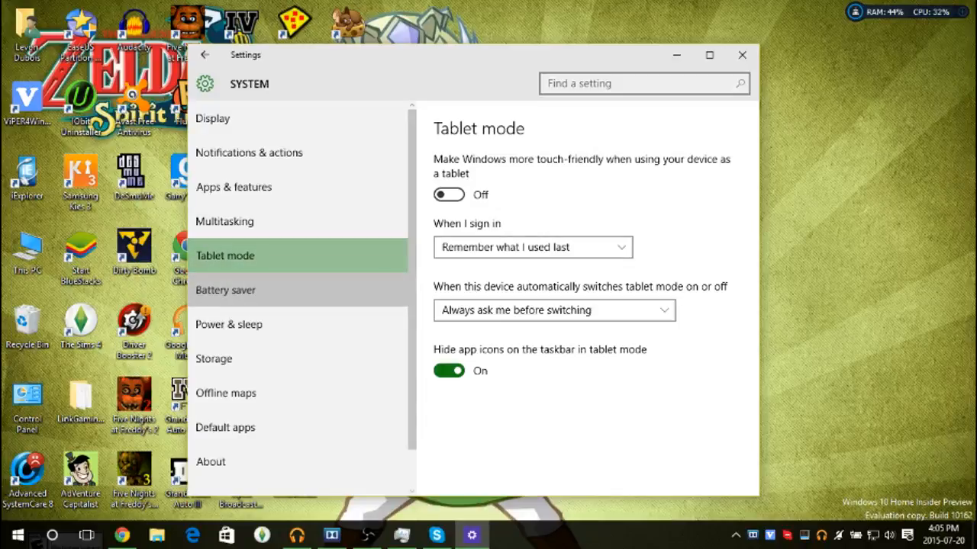
{"action": "left_click", "coordinate": [226, 290]}
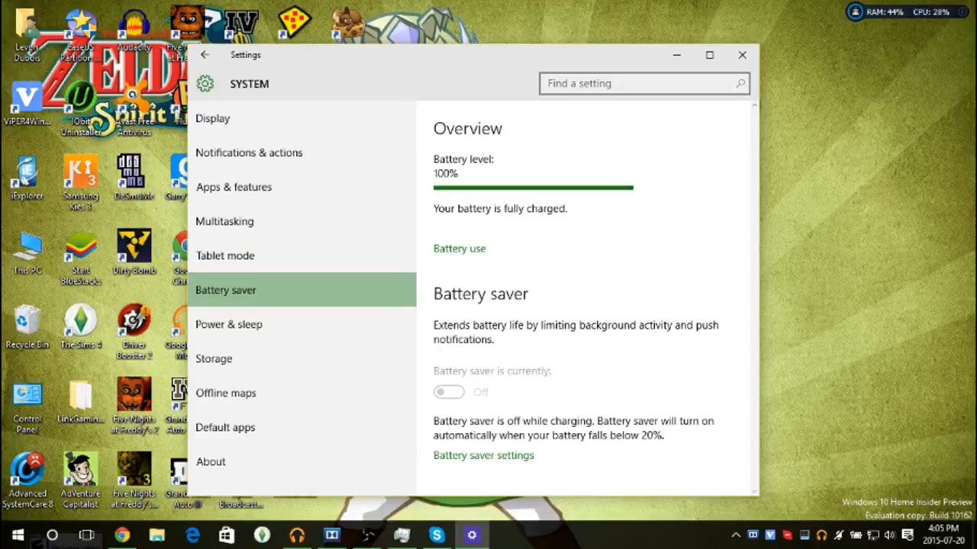
{"action": "left_click", "coordinate": [229, 323]}
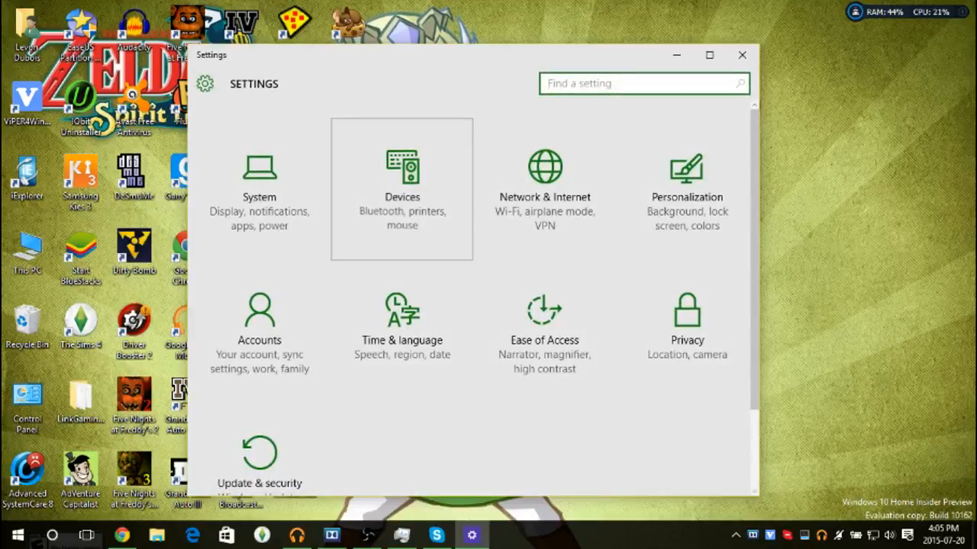
View the Devices pages for Bluetooth, Typing and AutoPlay, then close Settings.
{"action": "left_click", "coordinate": [401, 186]}
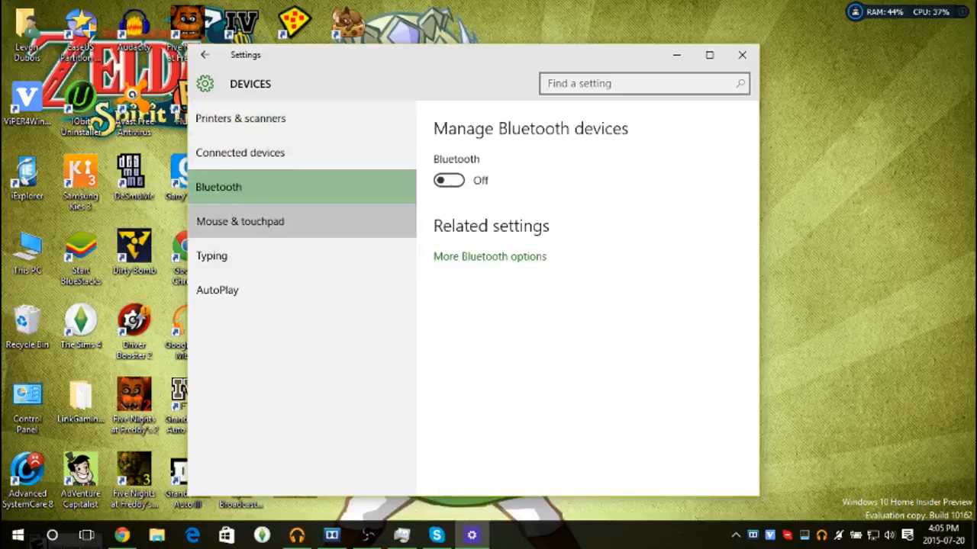
{"action": "left_click", "coordinate": [210, 257]}
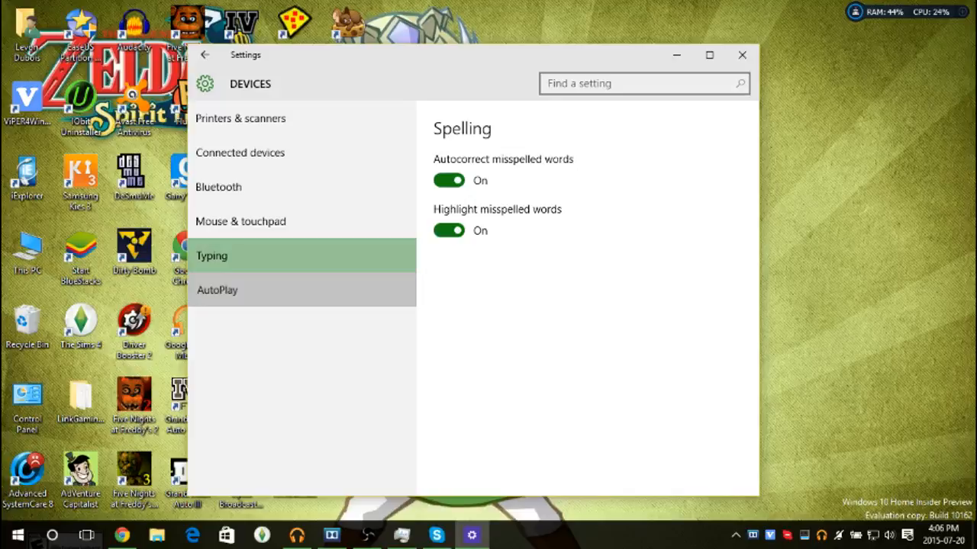
{"action": "left_click", "coordinate": [216, 290]}
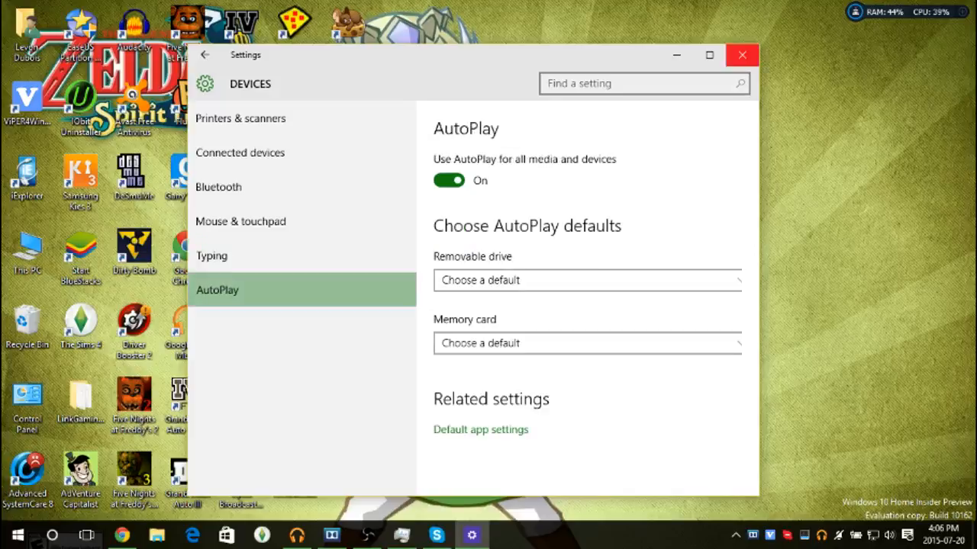
{"action": "left_click", "coordinate": [740, 55]}
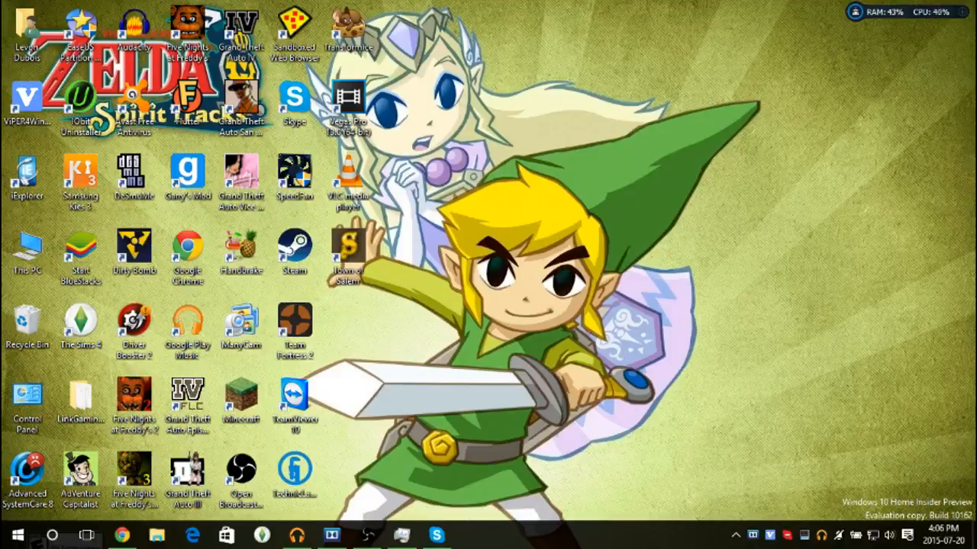
{"action": "left_click", "coordinate": [11, 534]}
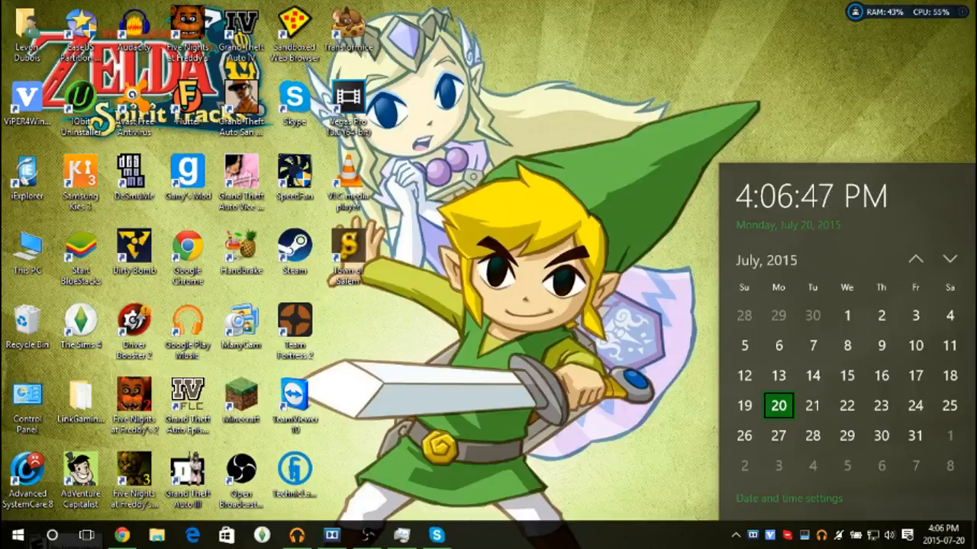
{"action": "left_click", "coordinate": [496, 306]}
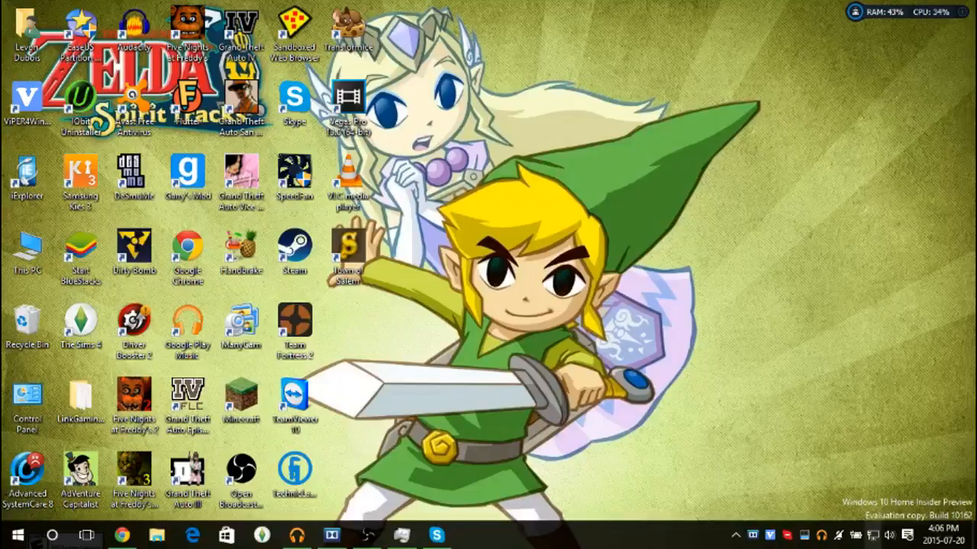